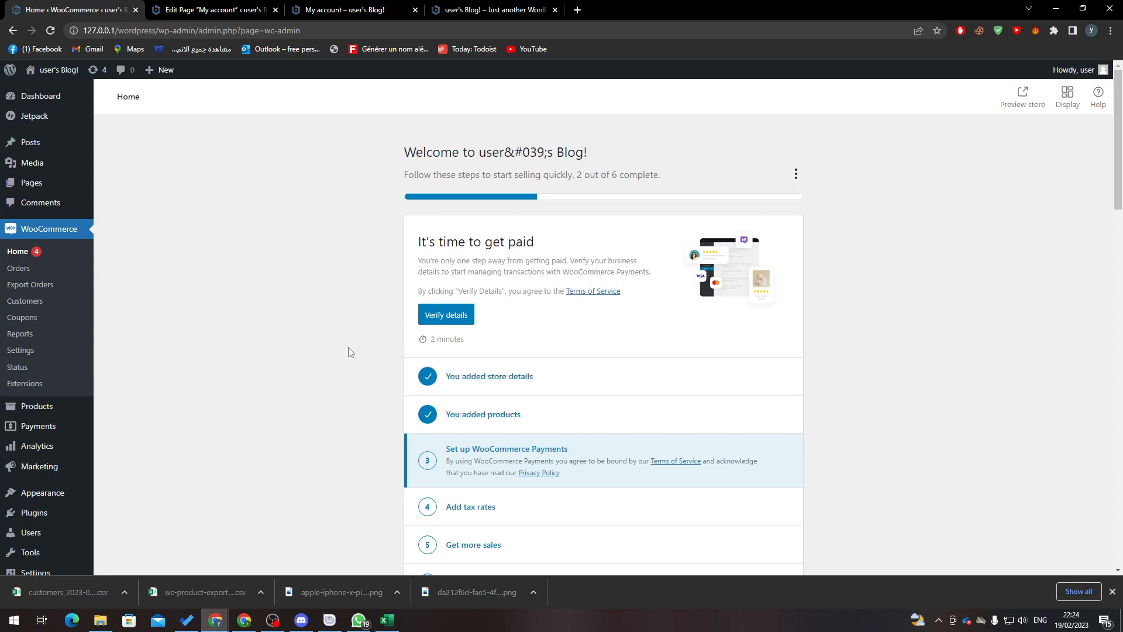
mouse_move(231, 400)
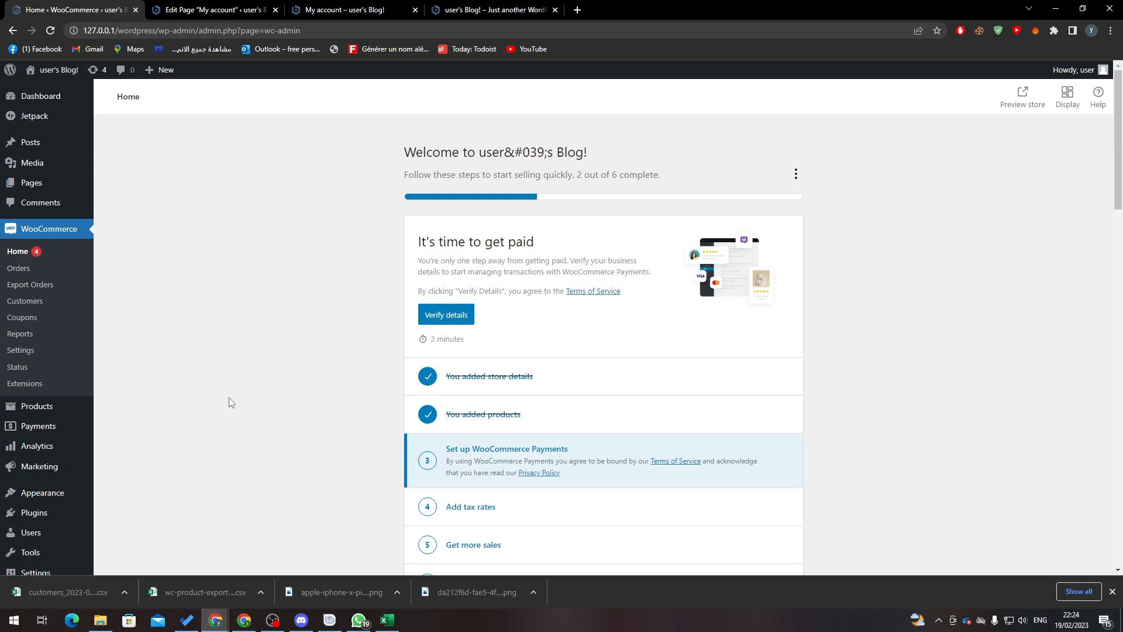
mouse_move(225, 418)
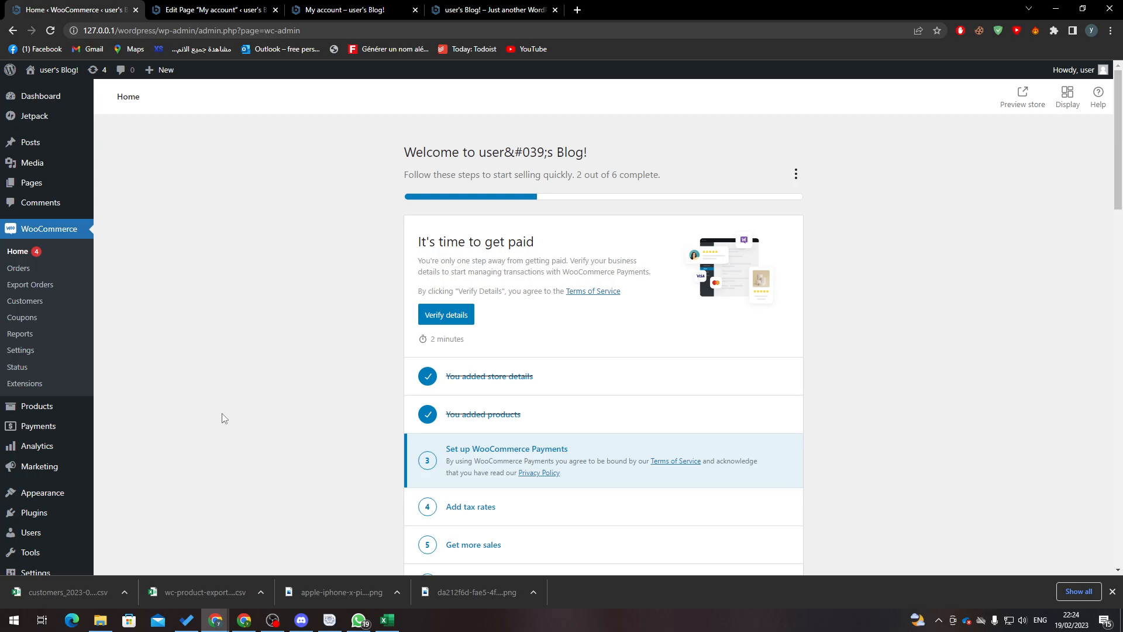
mouse_move(41, 202)
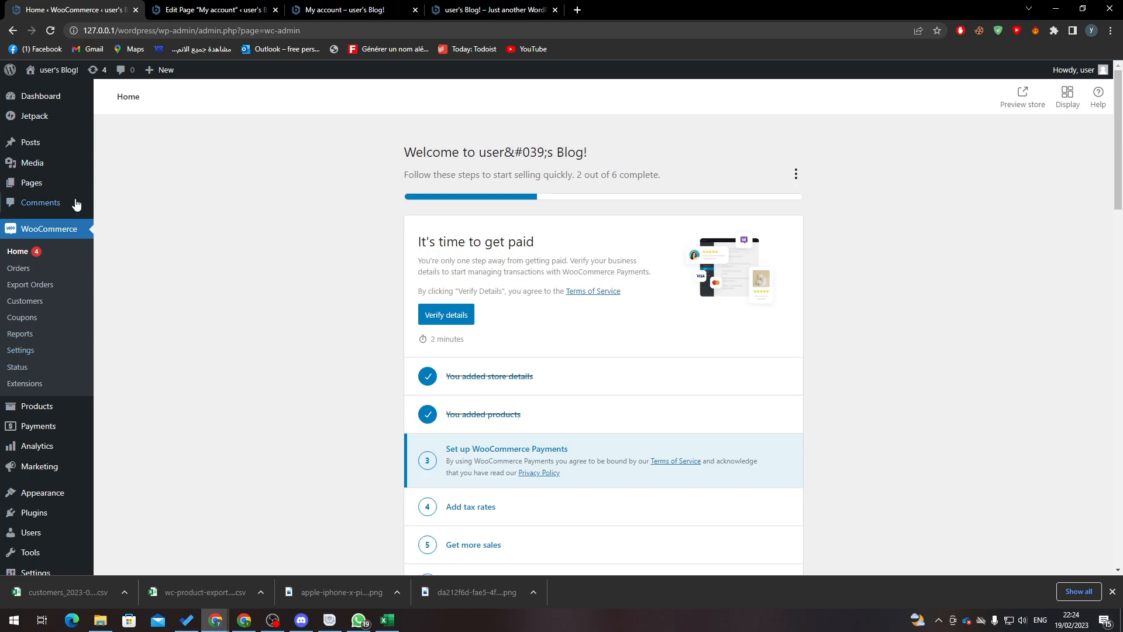
mouse_move(299, 292)
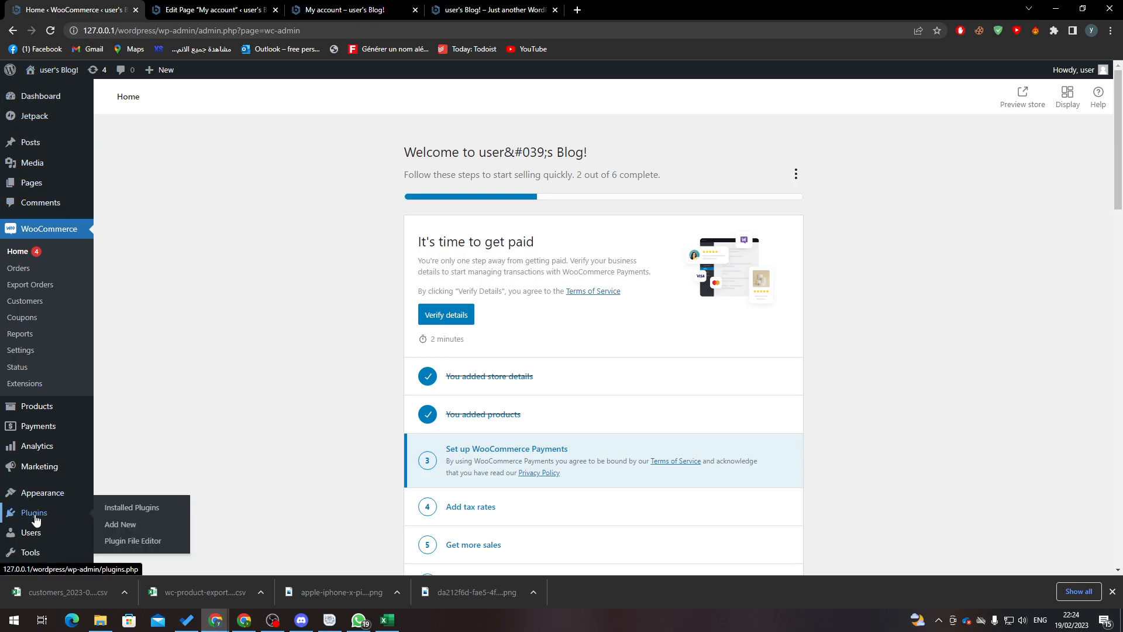
mouse_move(119, 524)
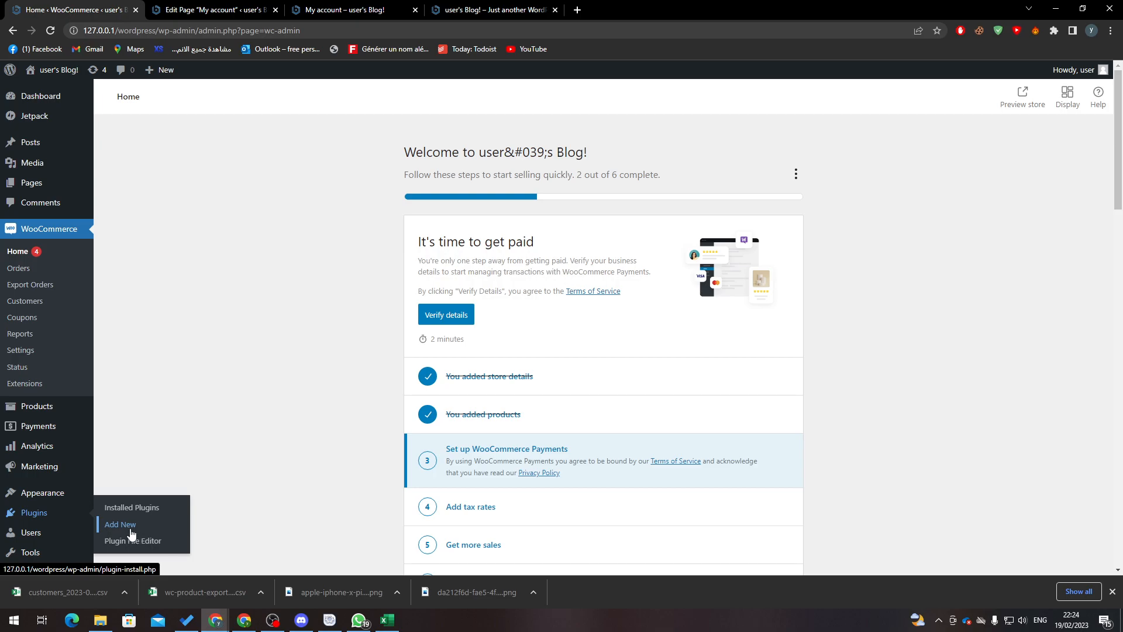
Step: Search the plugin directory for woocommerce and show the active installed plugins
left_click(119, 524)
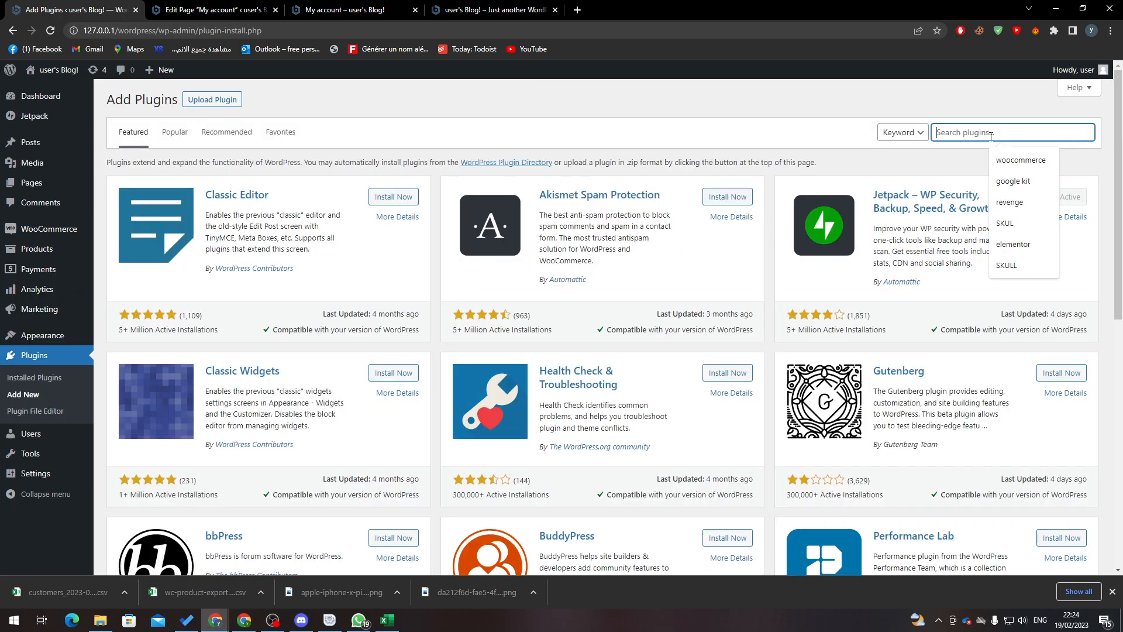
left_click(1022, 160)
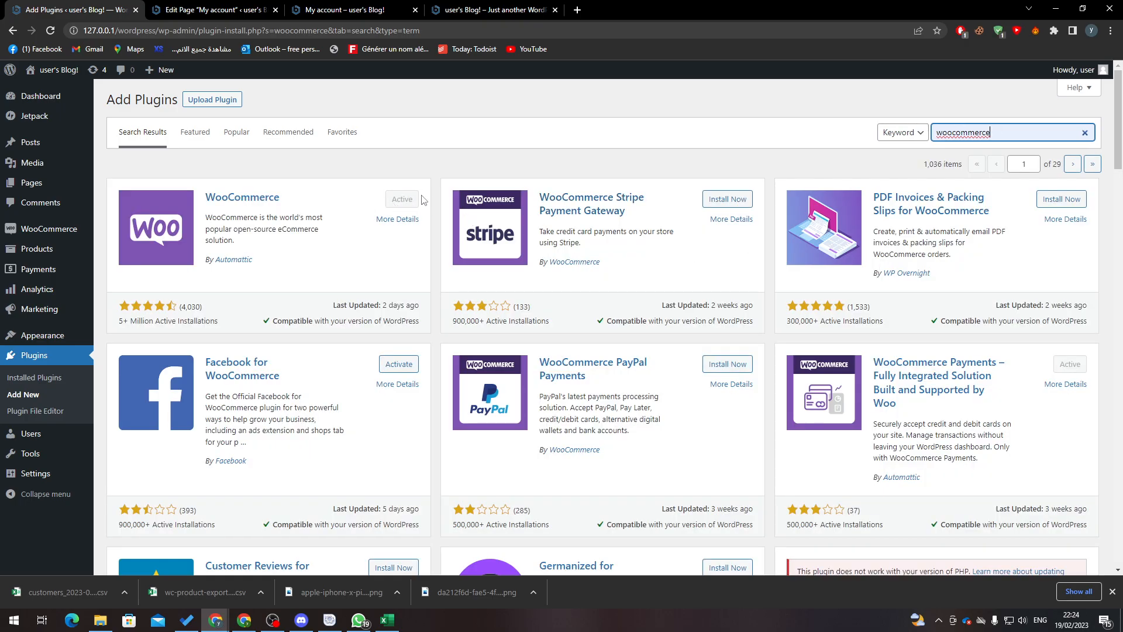
mouse_move(387, 208)
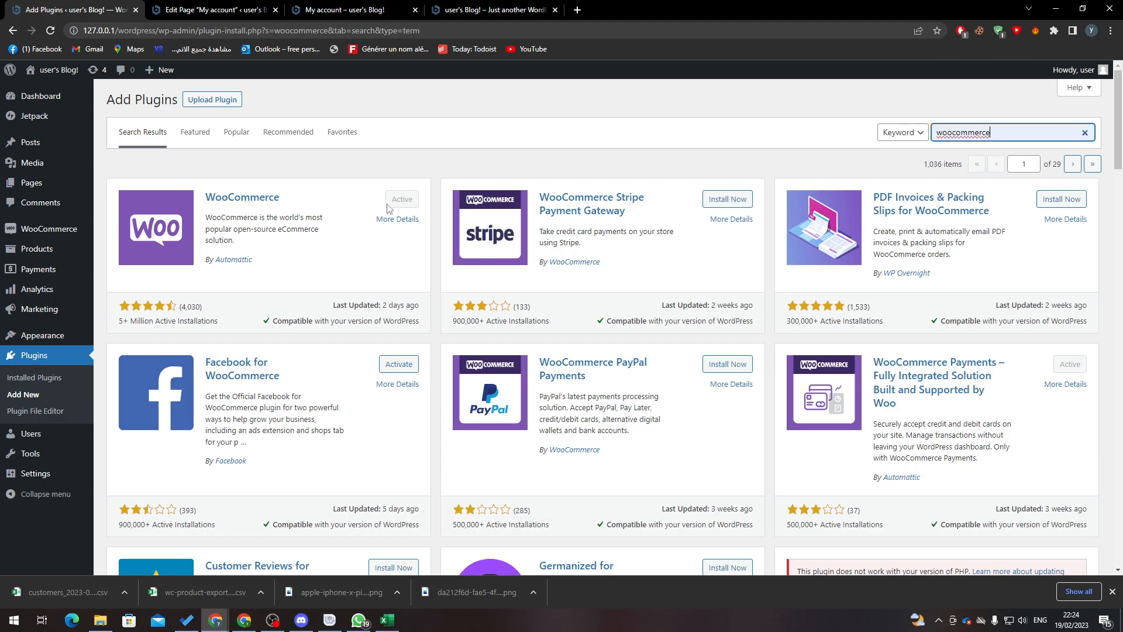
mouse_move(981, 158)
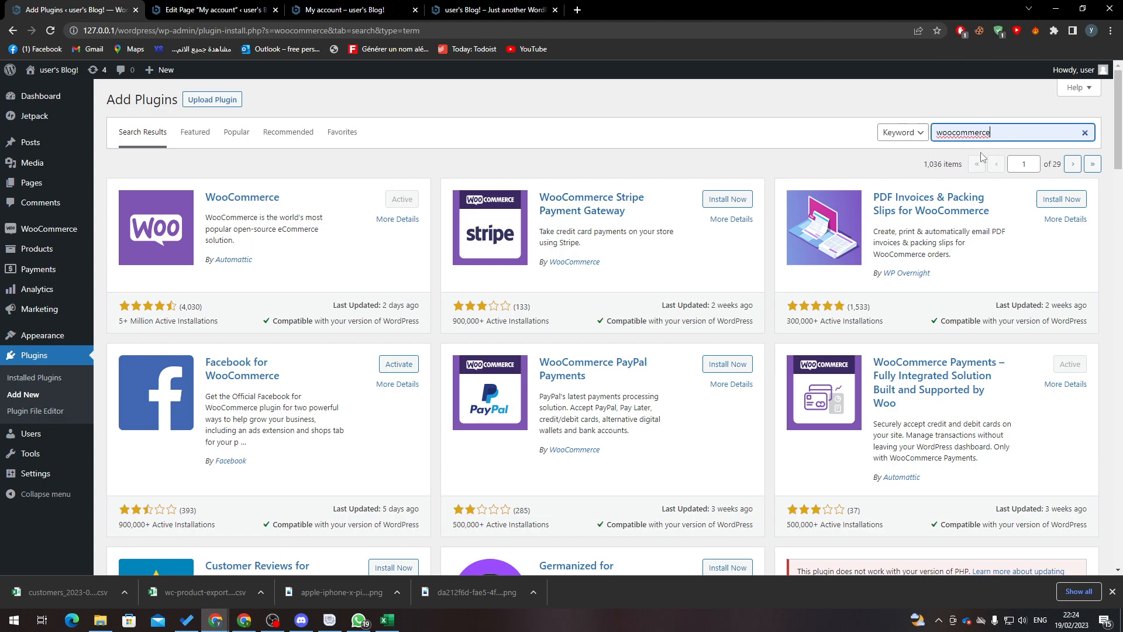
left_click(34, 378)
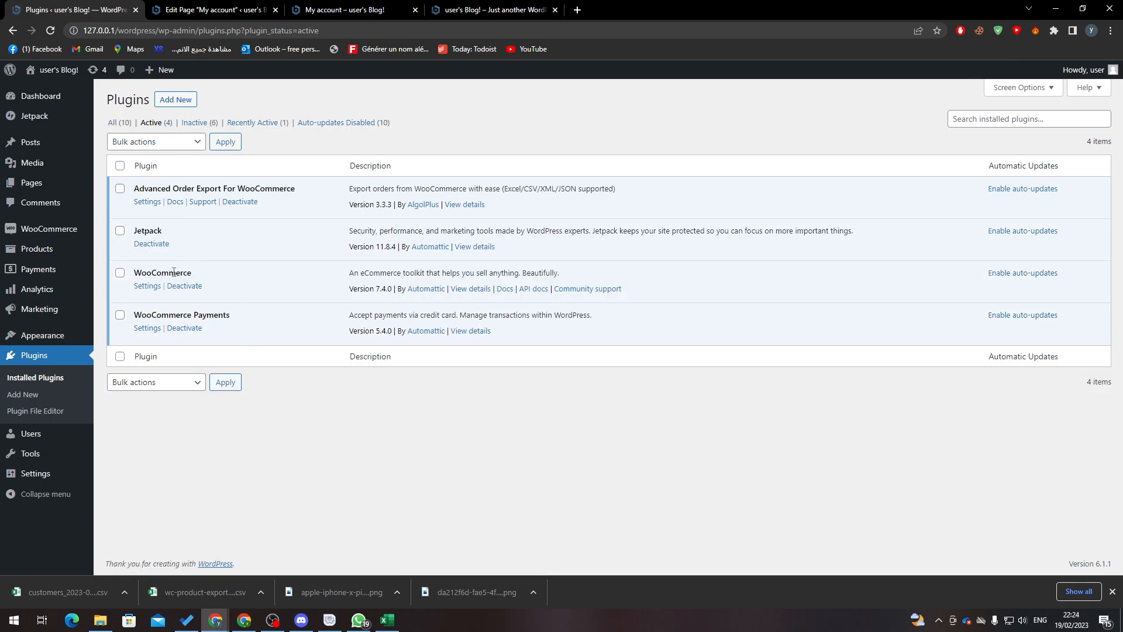
mouse_move(199, 350)
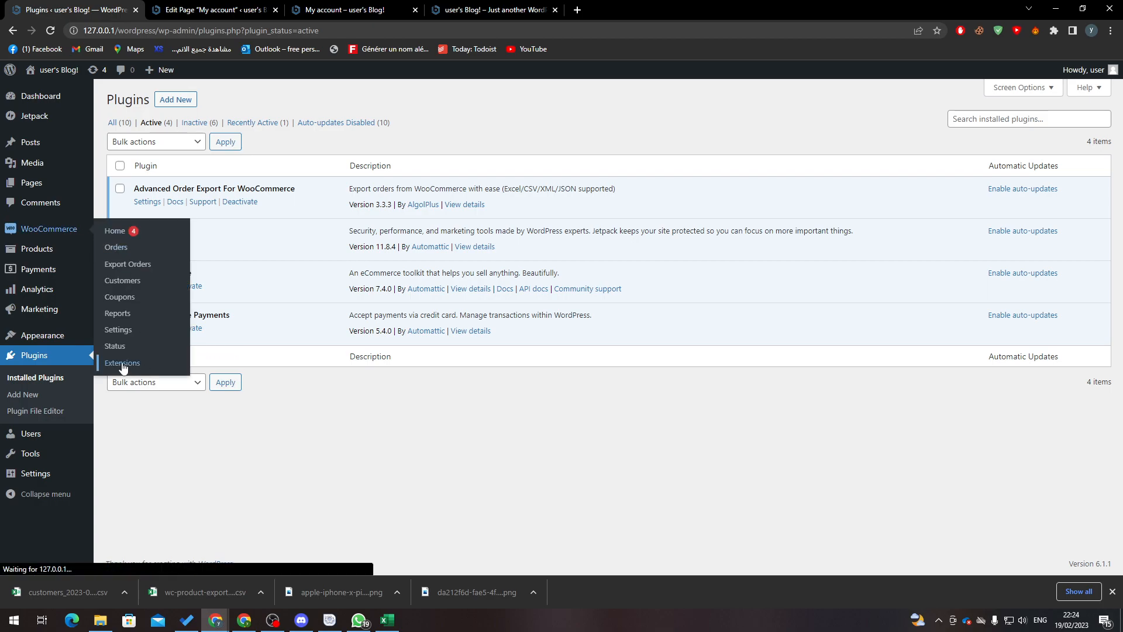
Step: Search the Extensions marketplace for "refund" and browse the Smart Refunder and Global Payments results
left_click(122, 363)
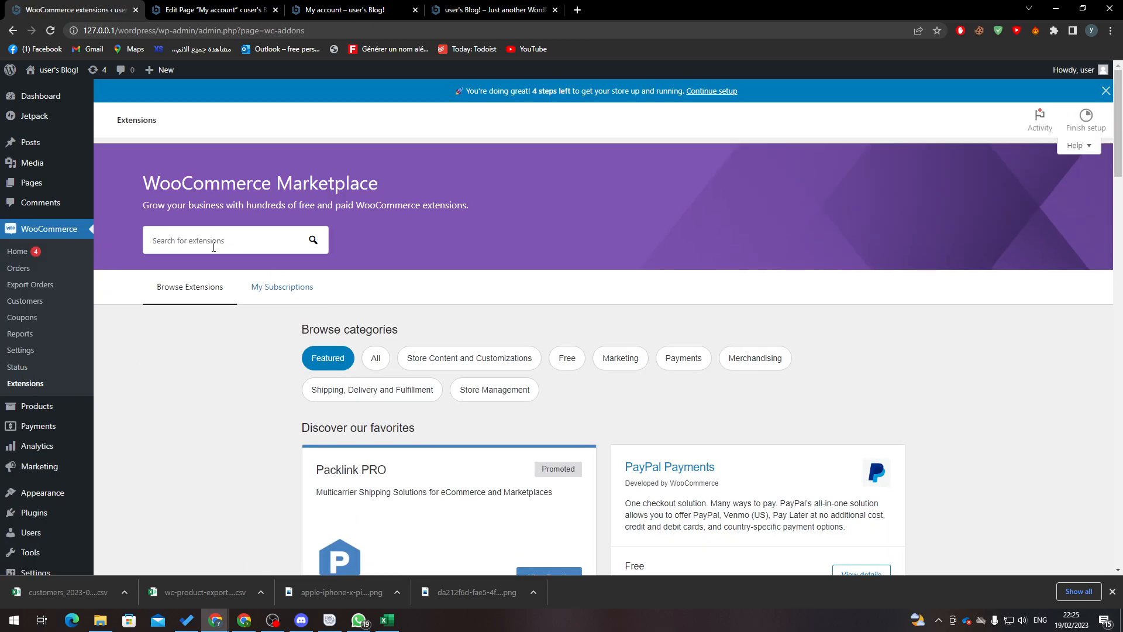
type("refund")
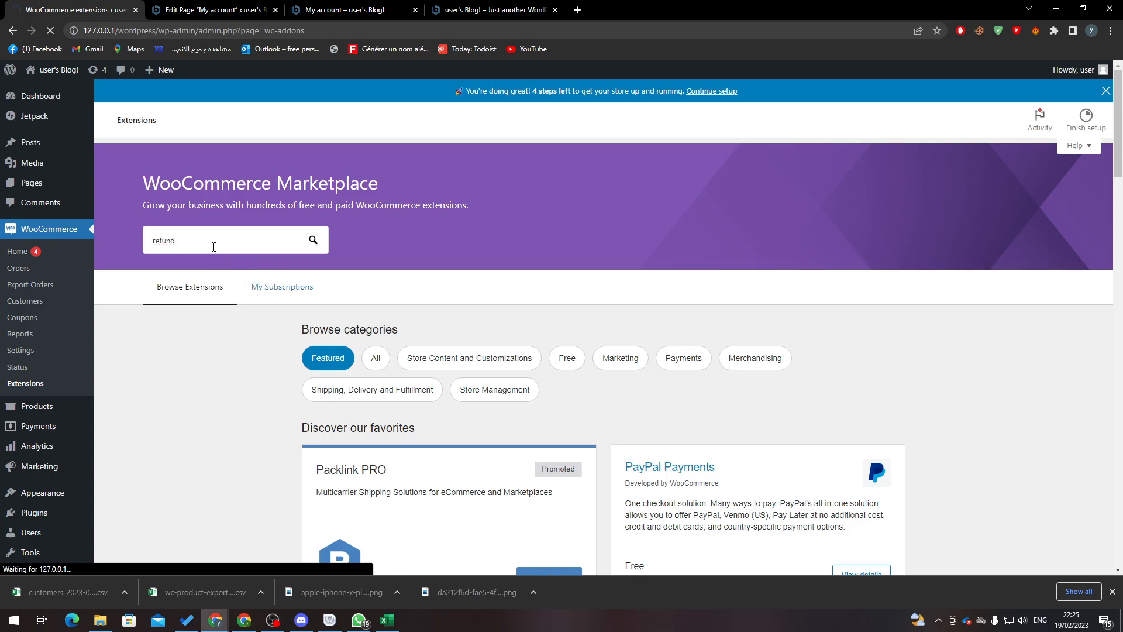
left_click(312, 240)
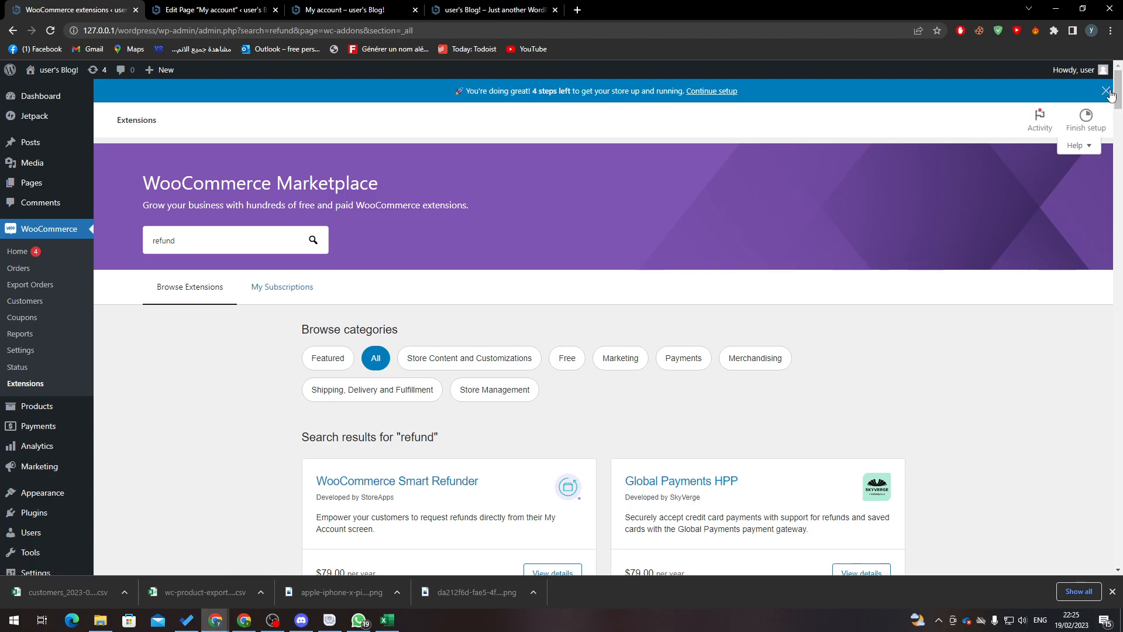
scroll("down", 3)
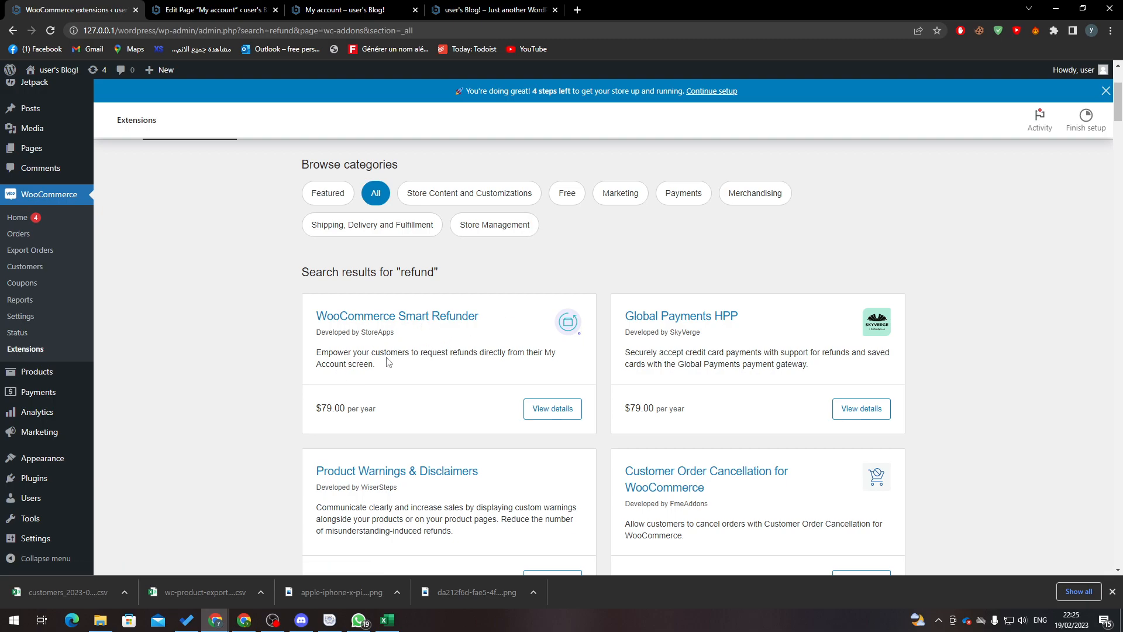
mouse_move(541, 385)
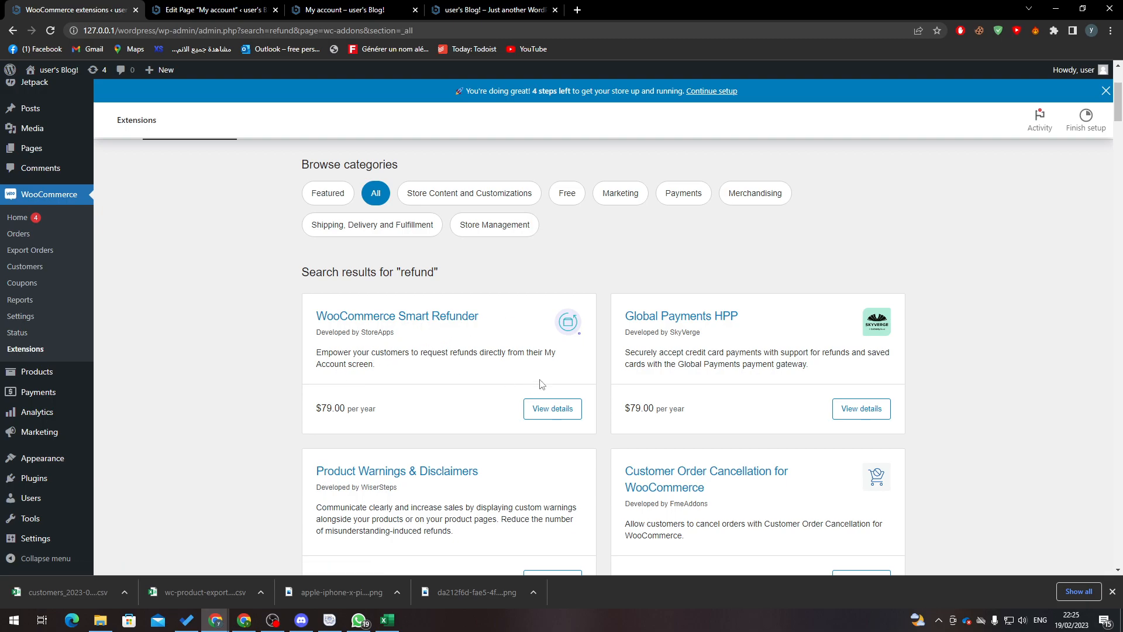
mouse_move(512, 374)
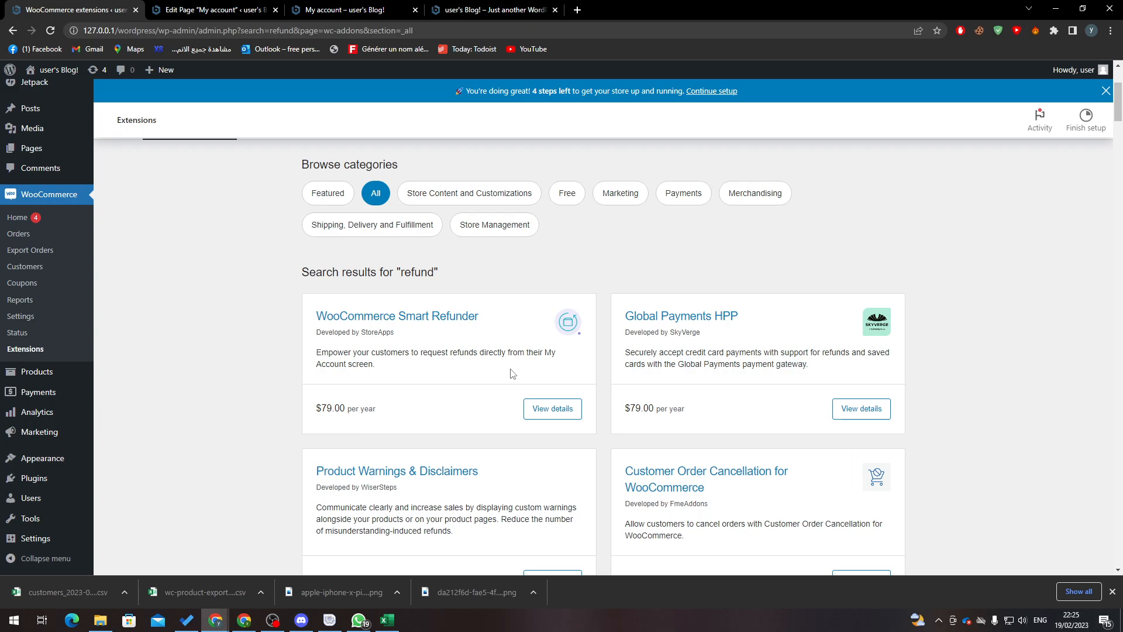
mouse_move(705, 478)
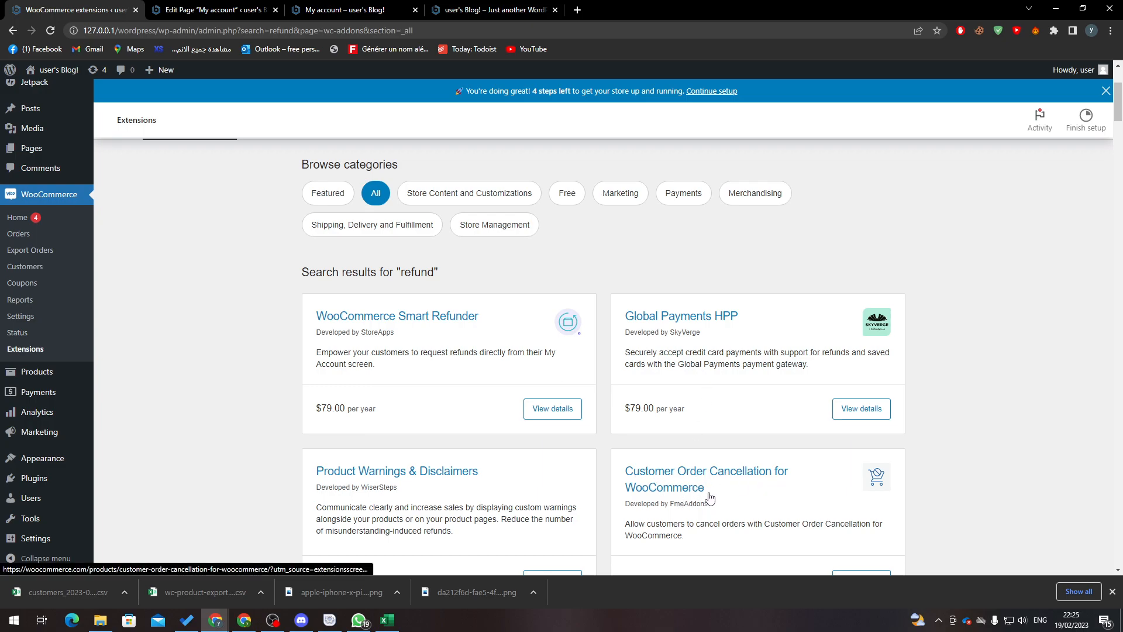
scroll("down", 3)
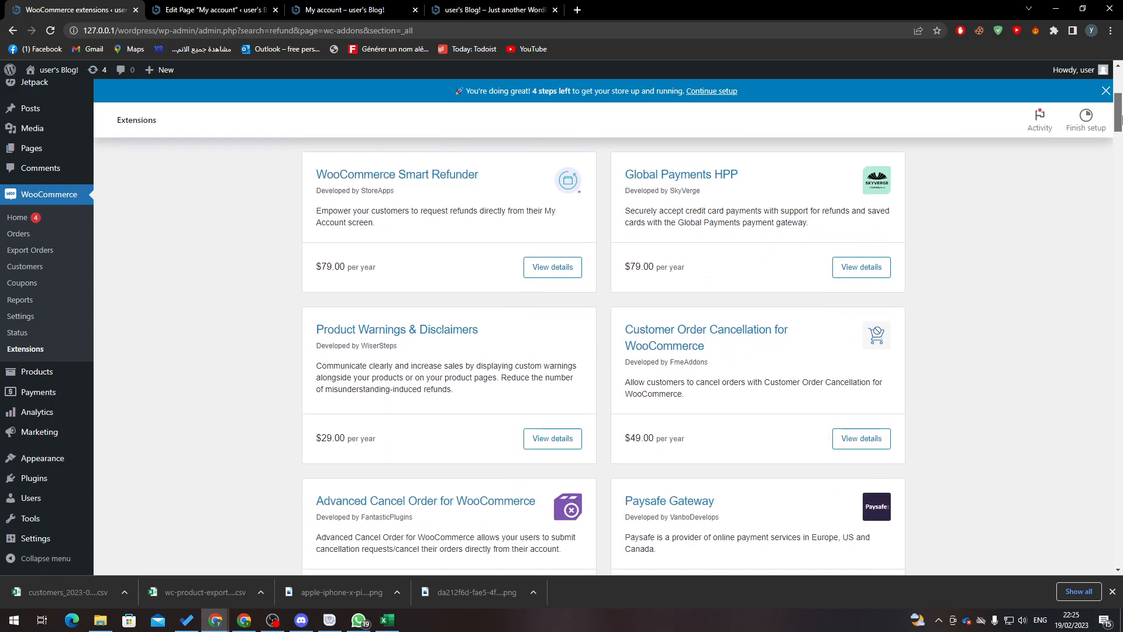
scroll("down", 3)
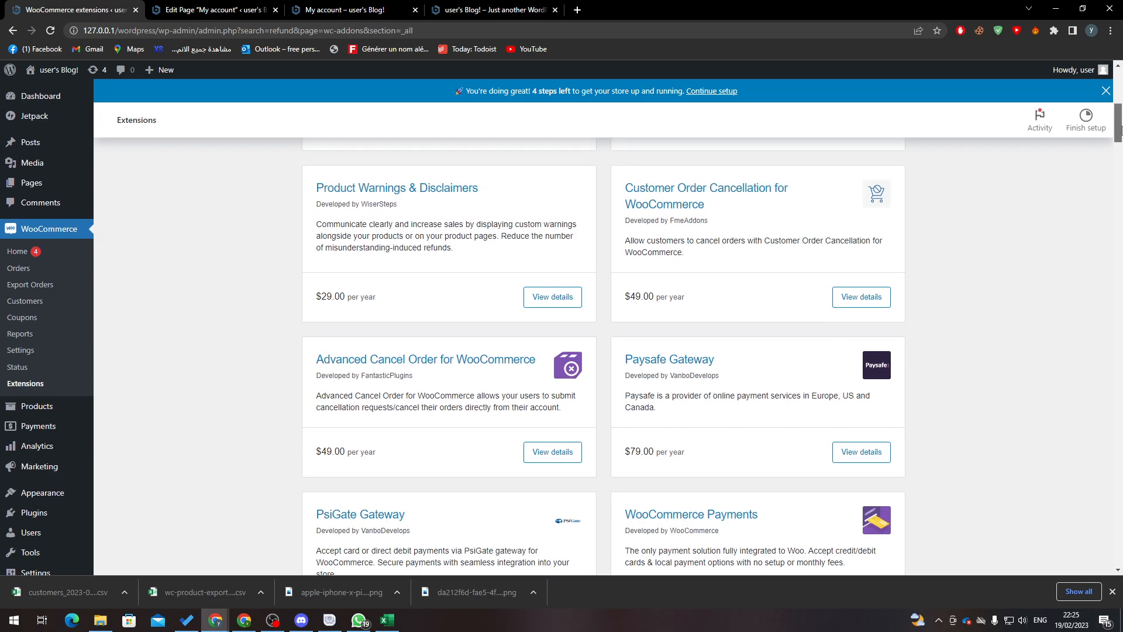
scroll("up", 3)
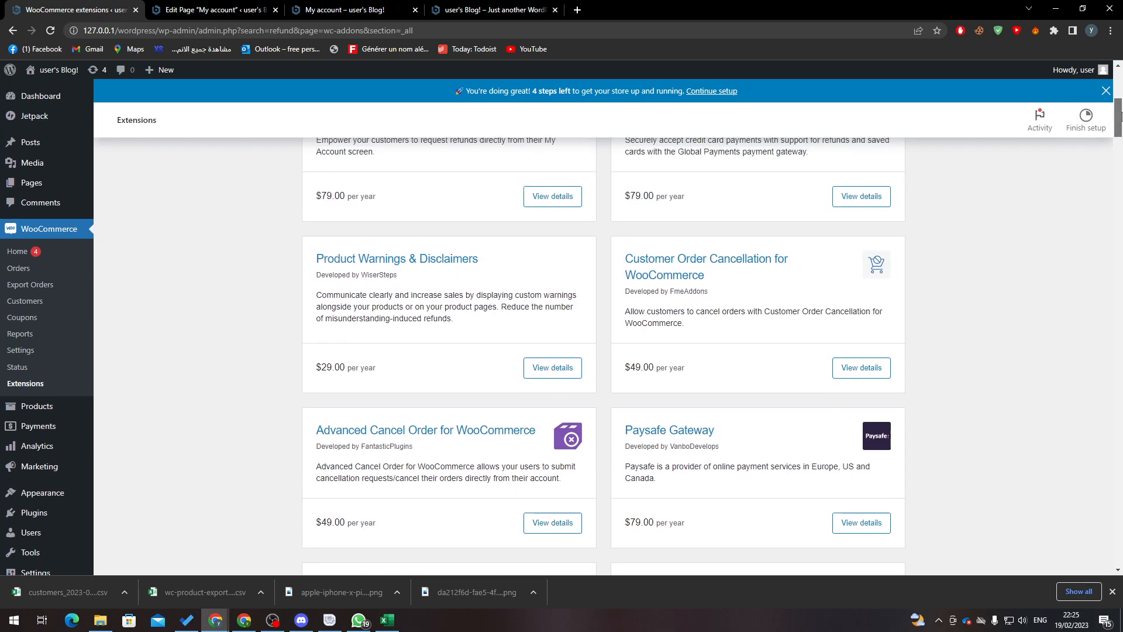
scroll("up", 3)
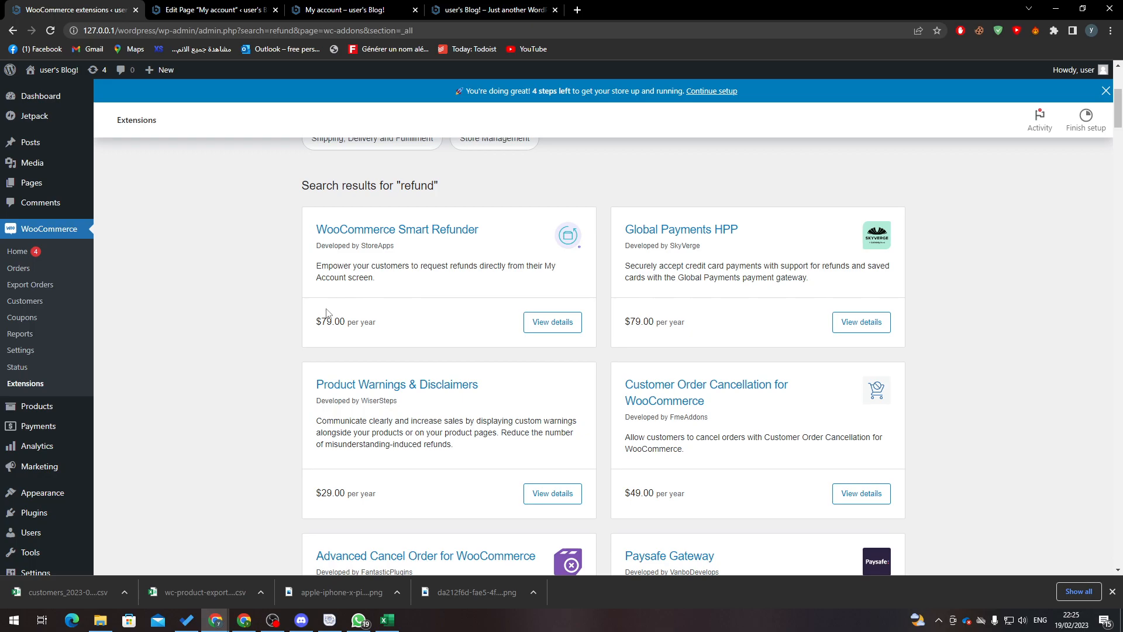
mouse_move(432, 309)
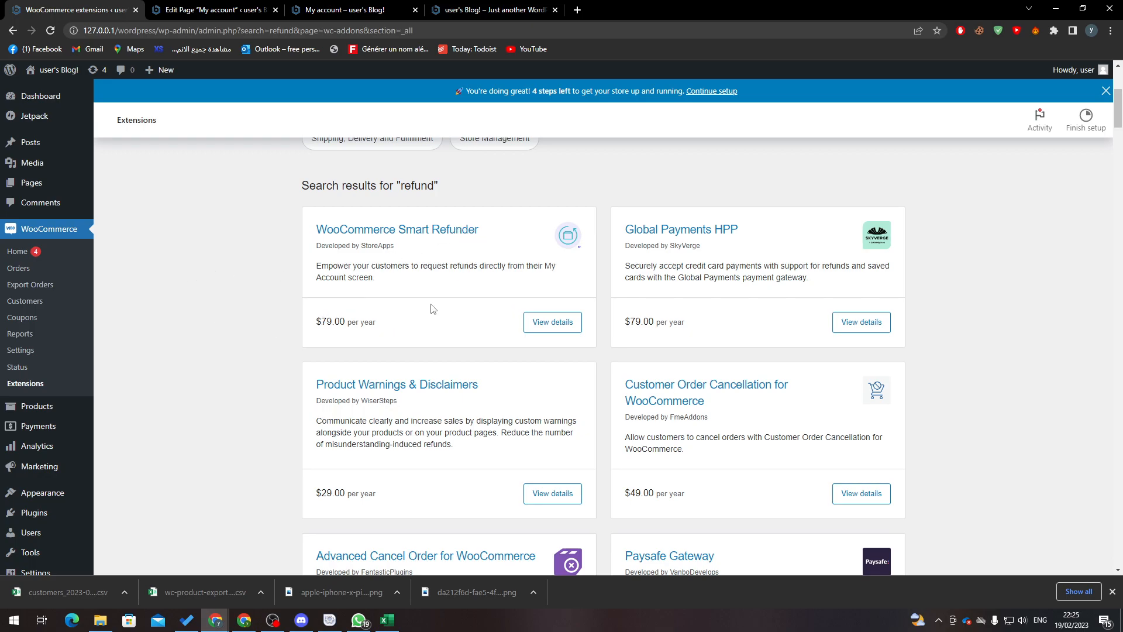
mouse_move(389, 341)
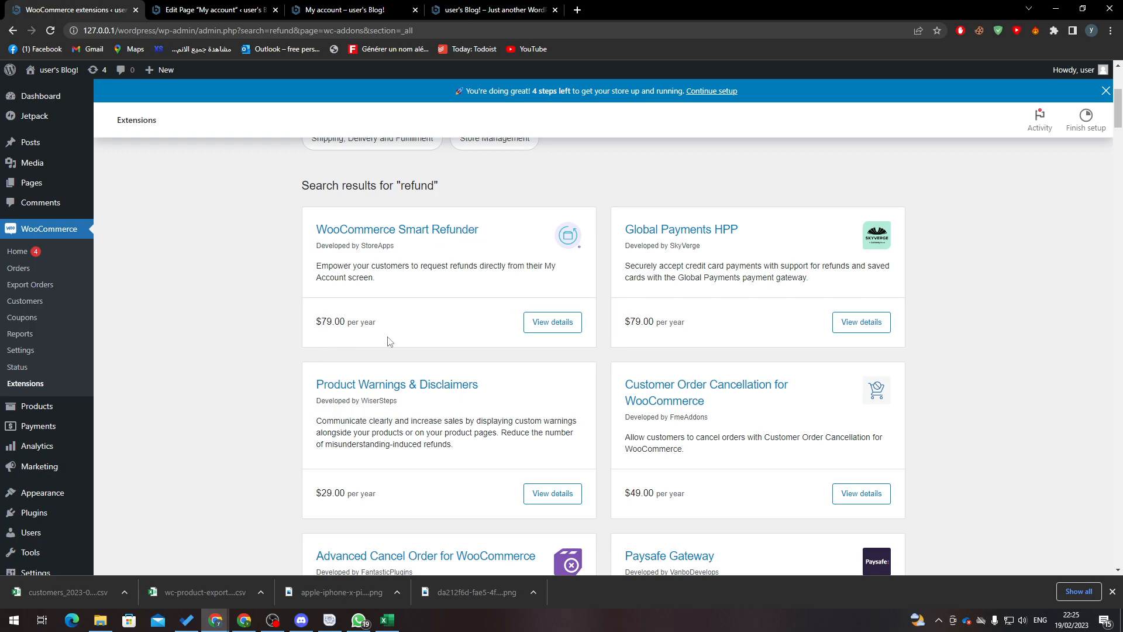
mouse_move(783, 469)
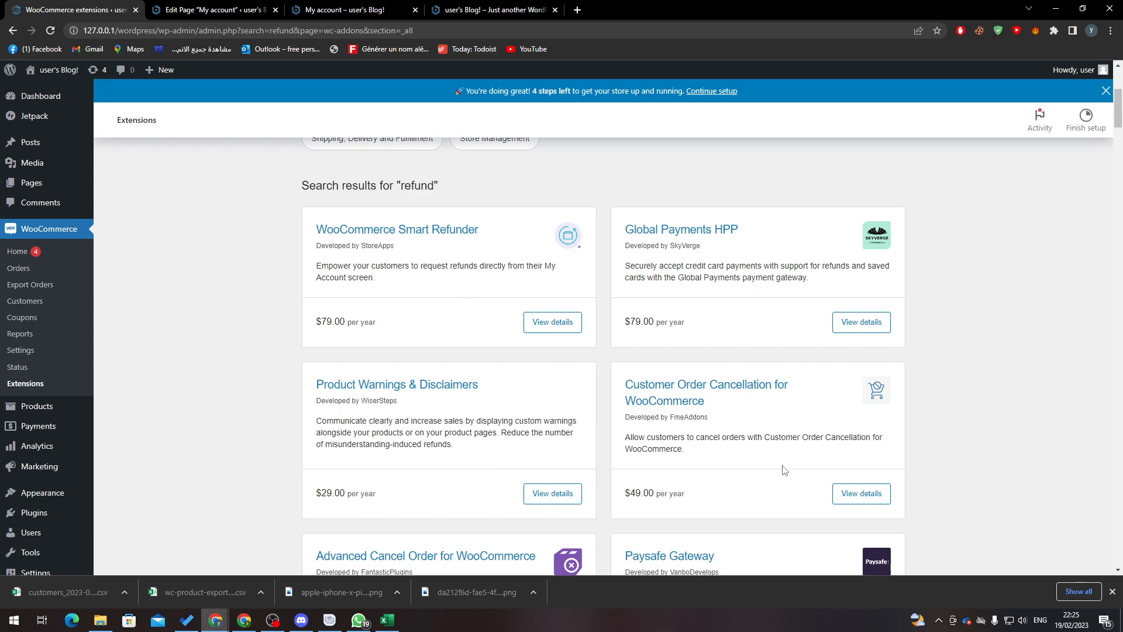
mouse_move(471, 223)
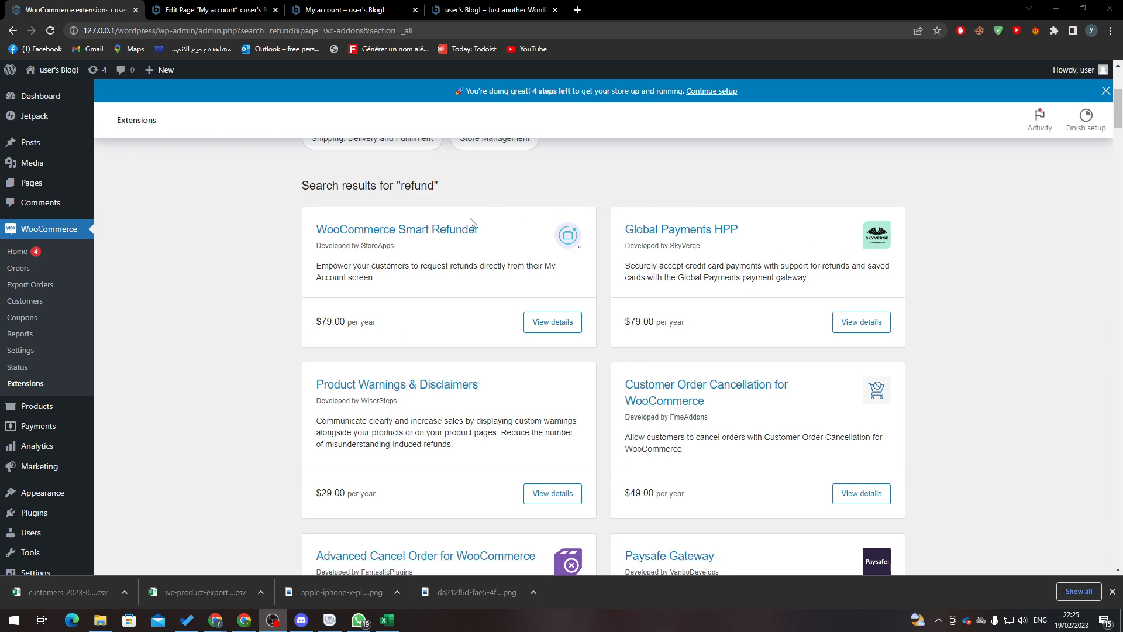
mouse_move(678, 226)
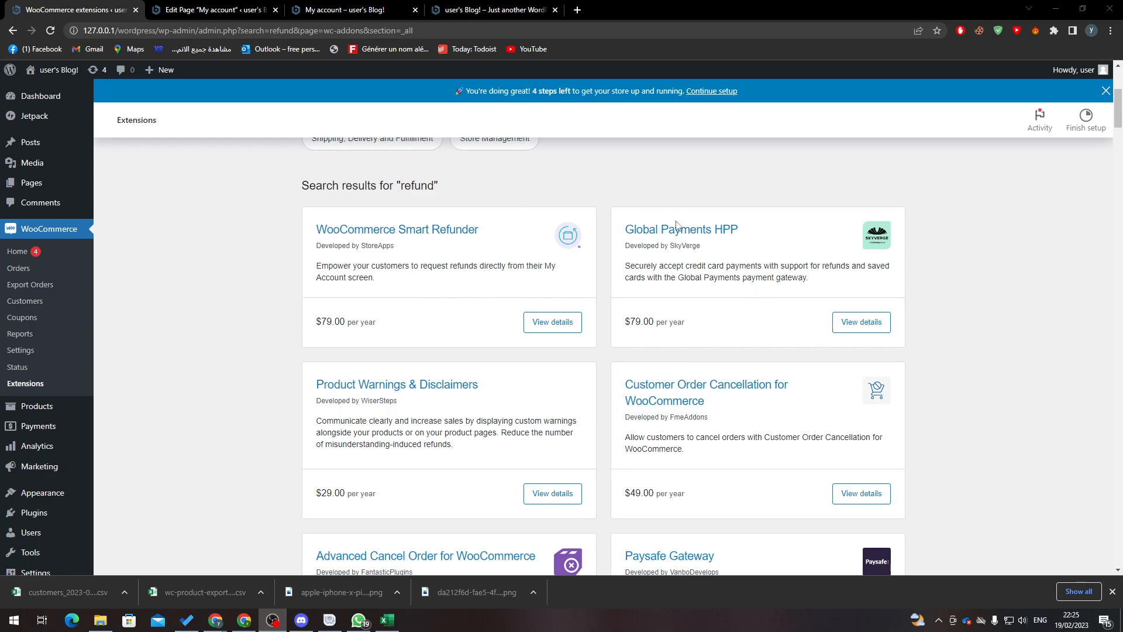
mouse_move(498, 244)
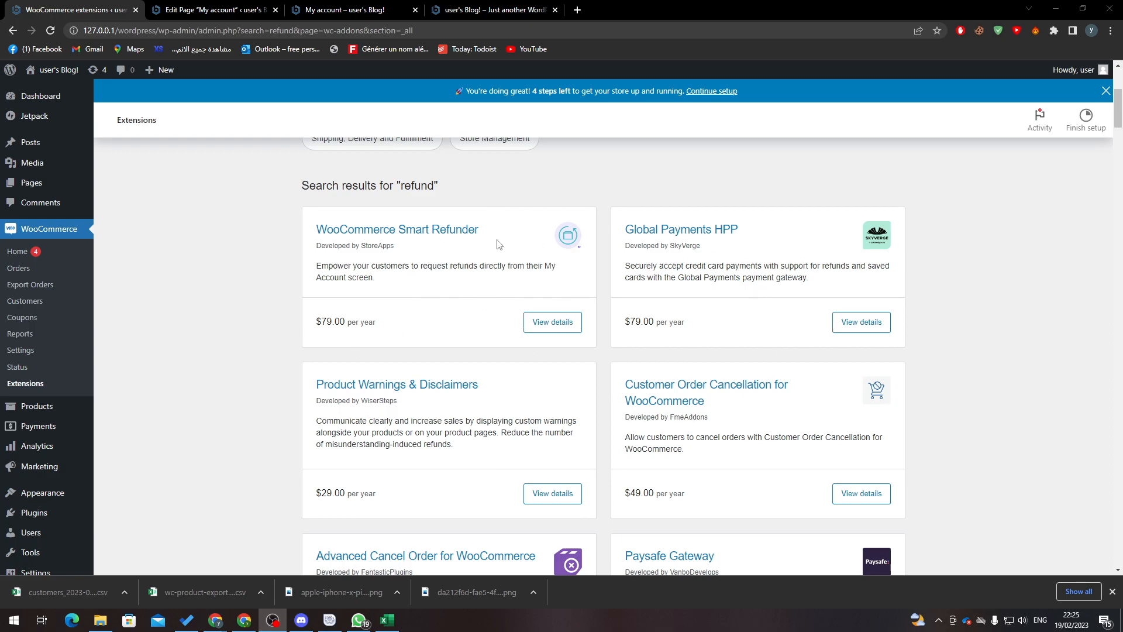
mouse_move(21, 349)
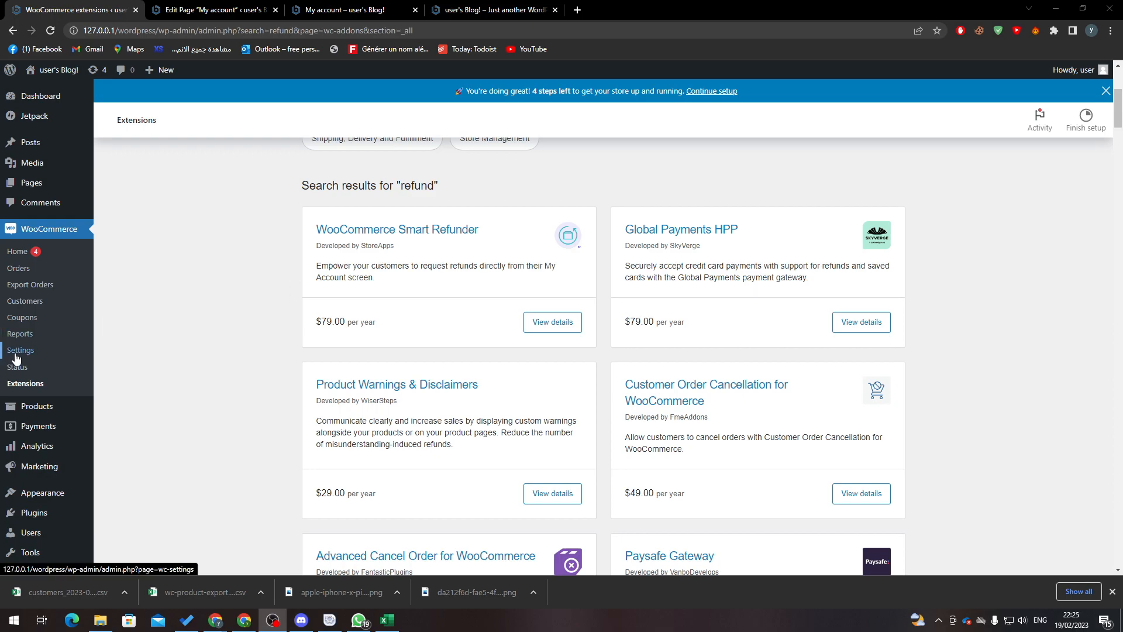
Step: Go to WooCommerce Settings and show the Emails list of order notifications
left_click(21, 350)
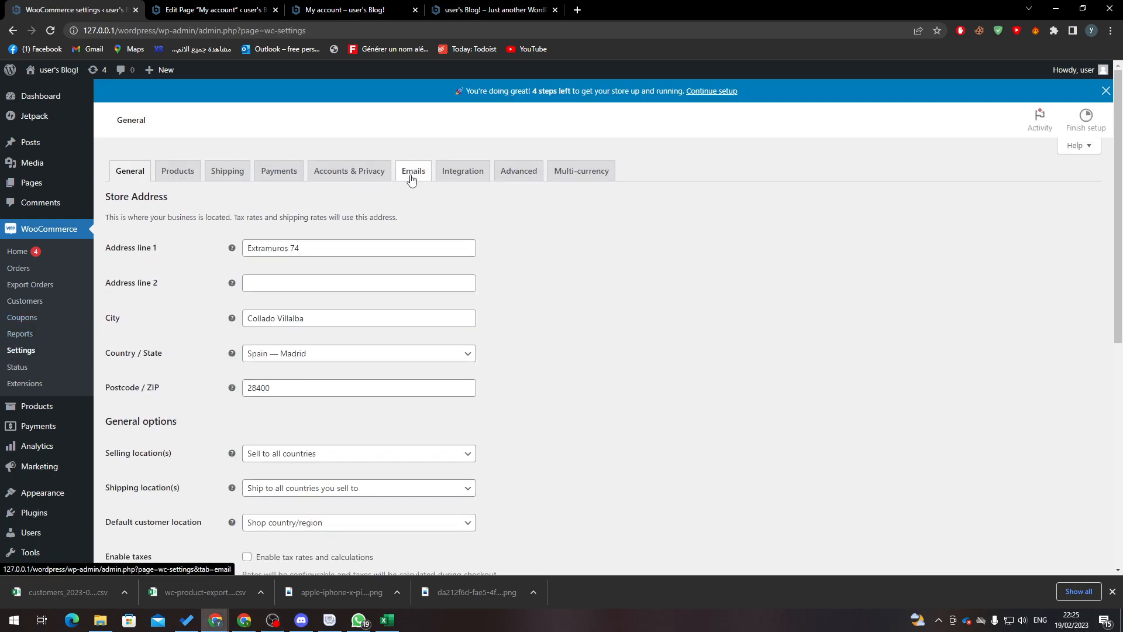
left_click(413, 171)
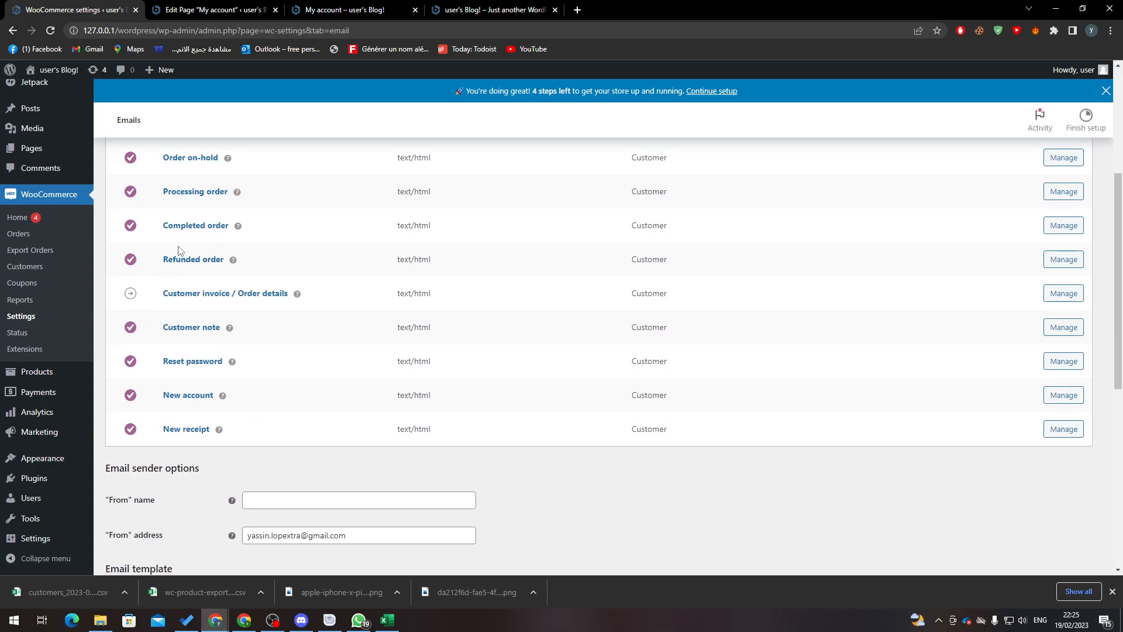
mouse_move(193, 260)
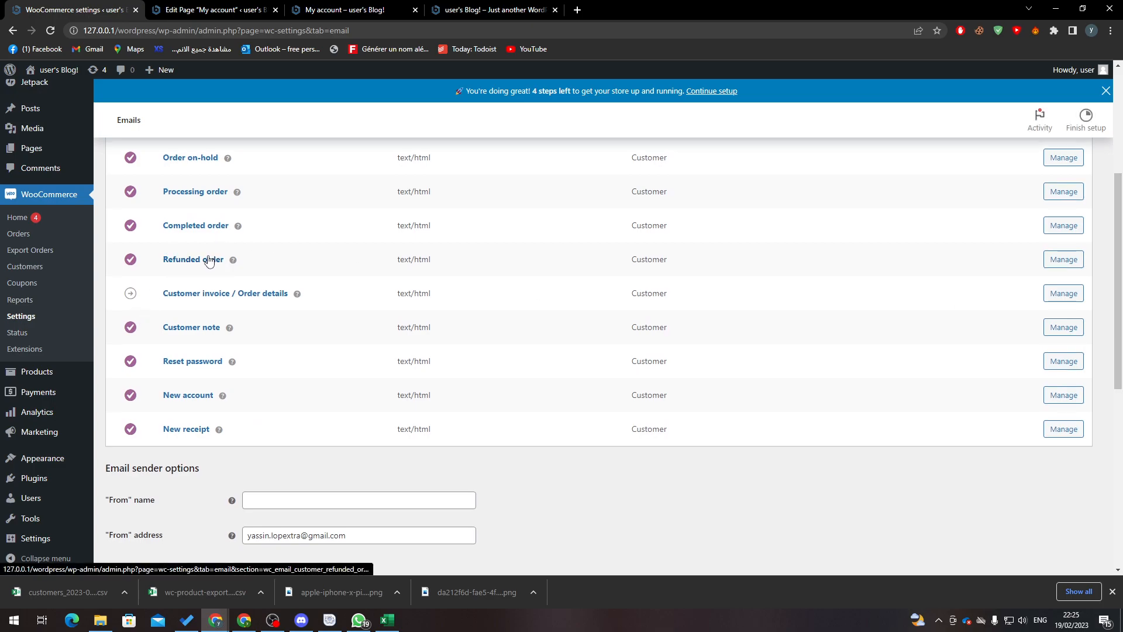
mouse_move(1064, 258)
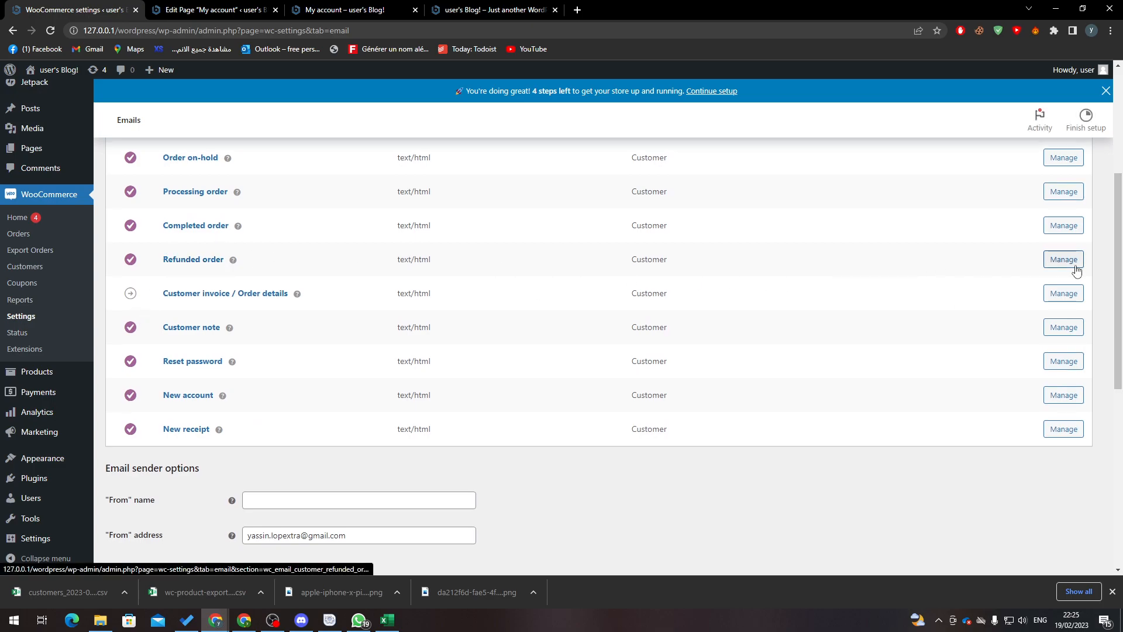
Step: Manage the Refunded order email, keeping the notification enabled with HTML type
left_click(1063, 259)
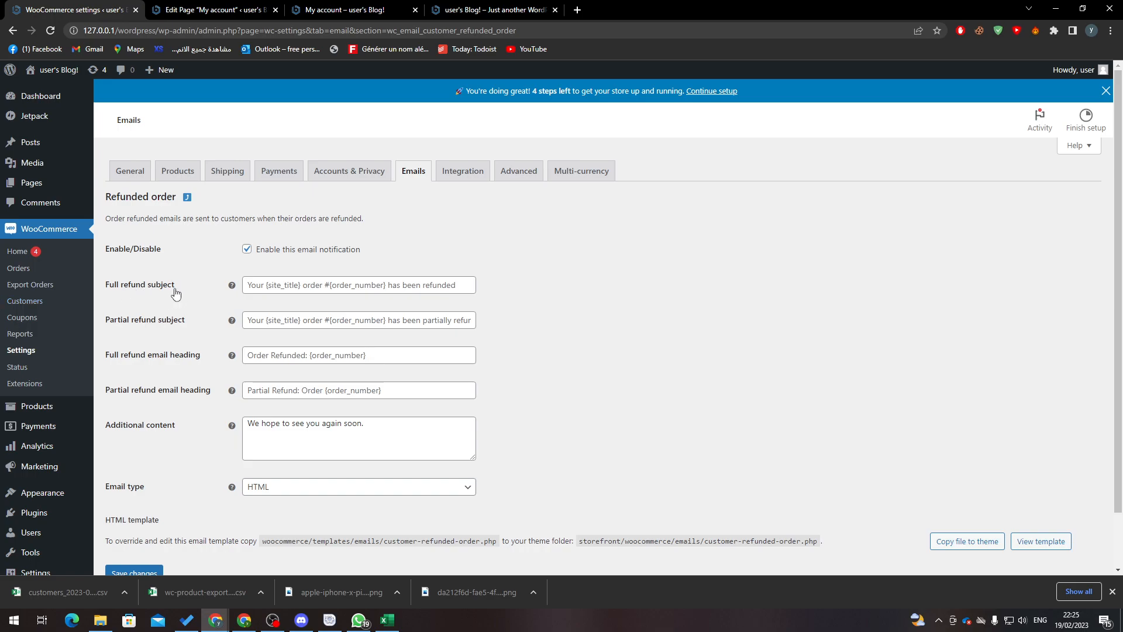
mouse_move(227, 500)
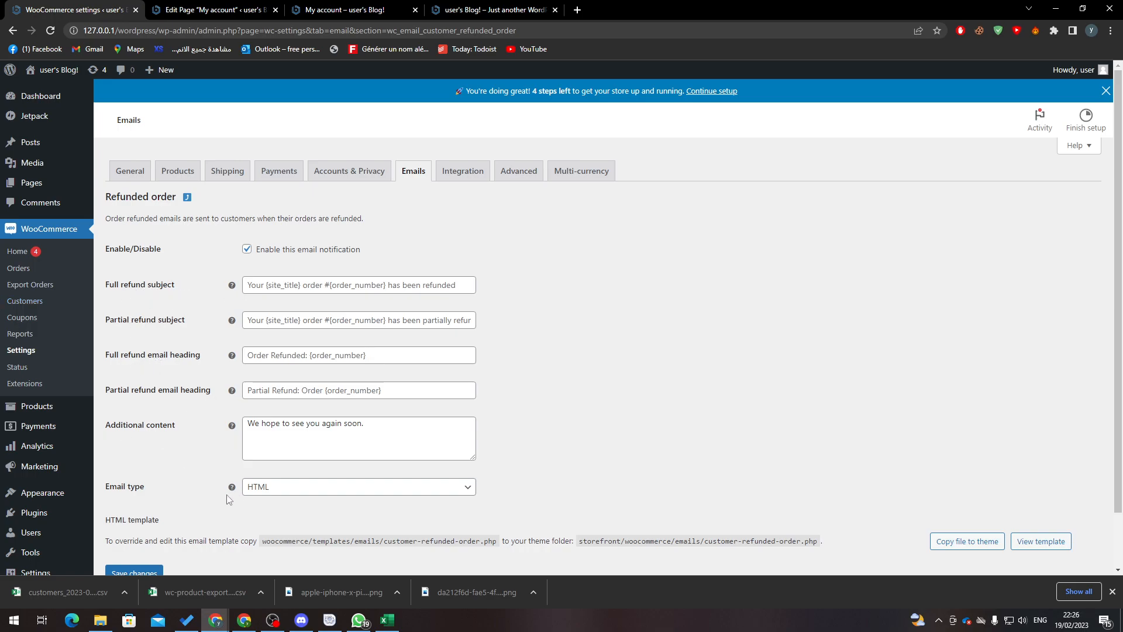
mouse_move(309, 500)
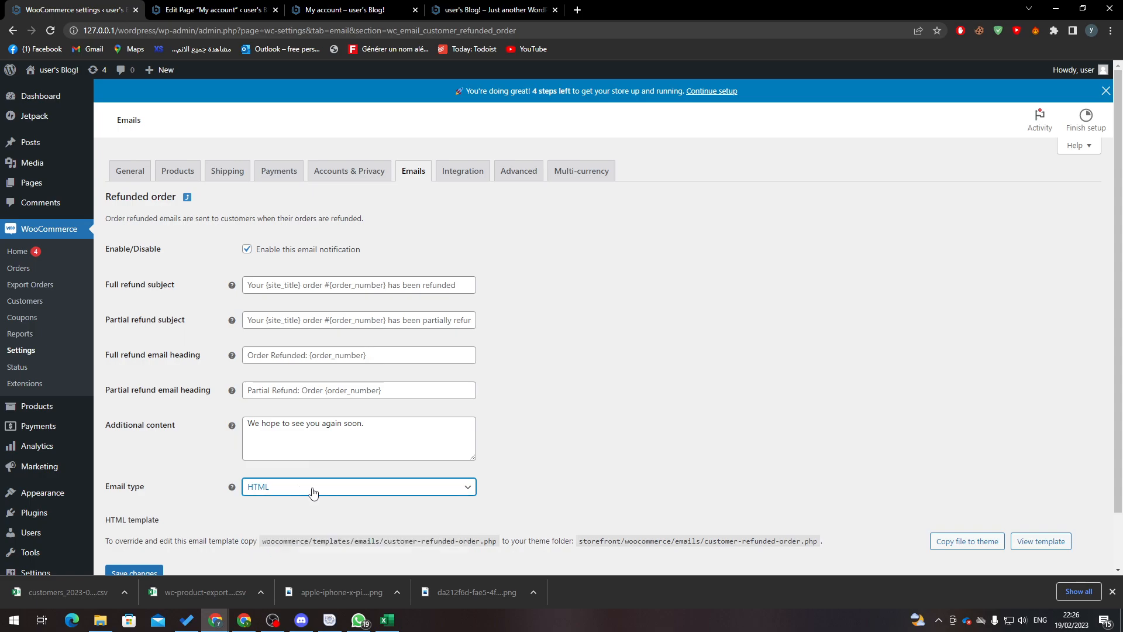
scroll("down", 3)
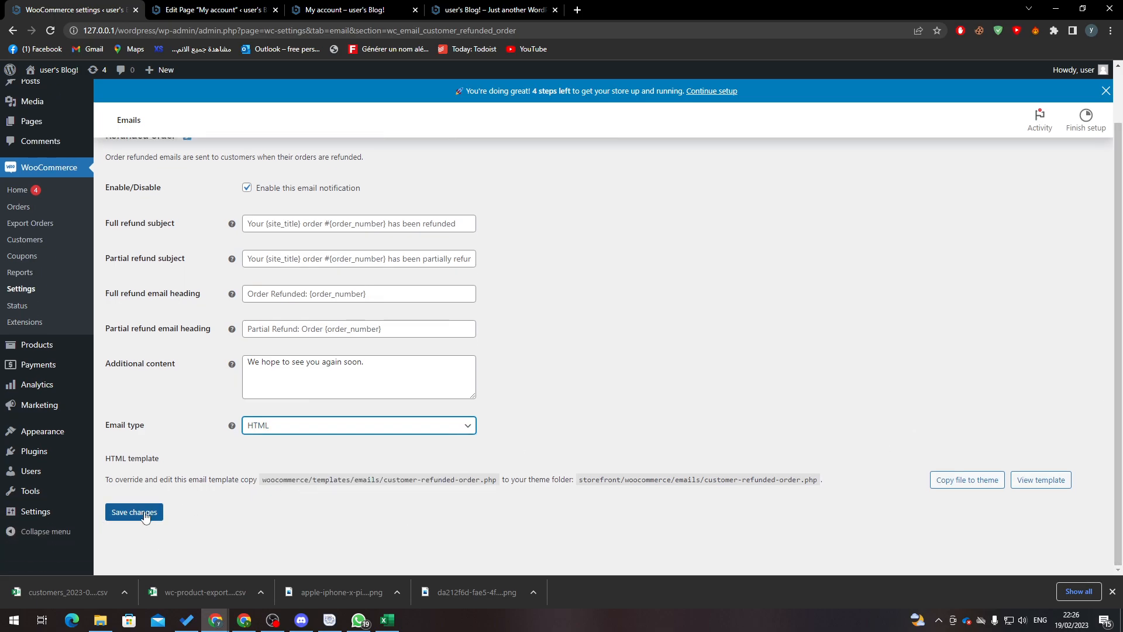
mouse_move(164, 520)
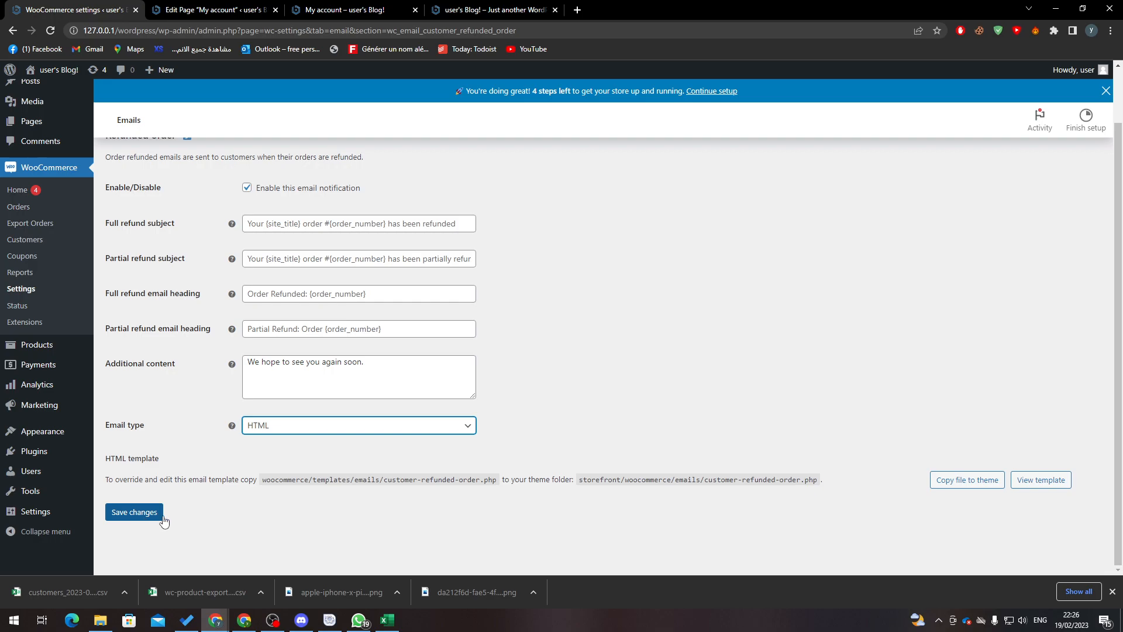
mouse_move(712, 296)
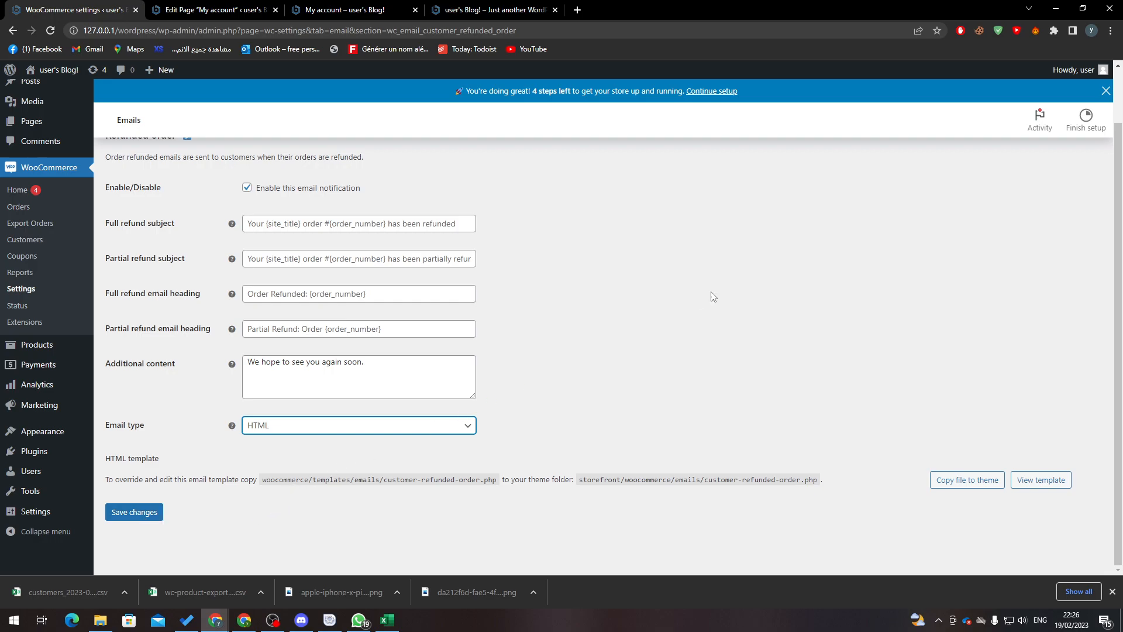
mouse_move(174, 213)
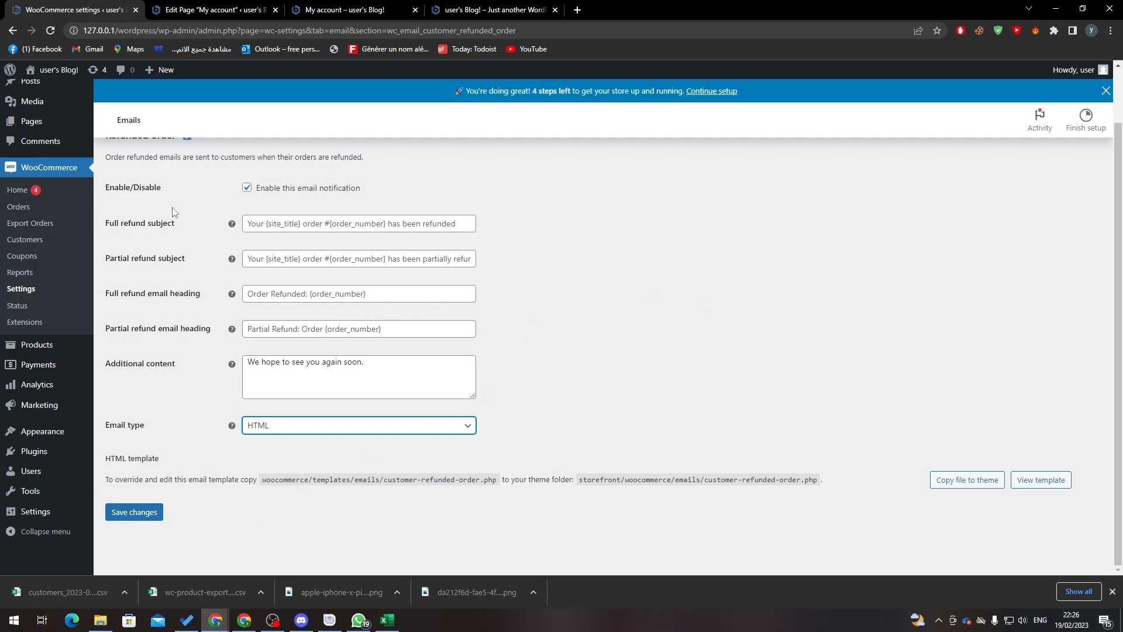